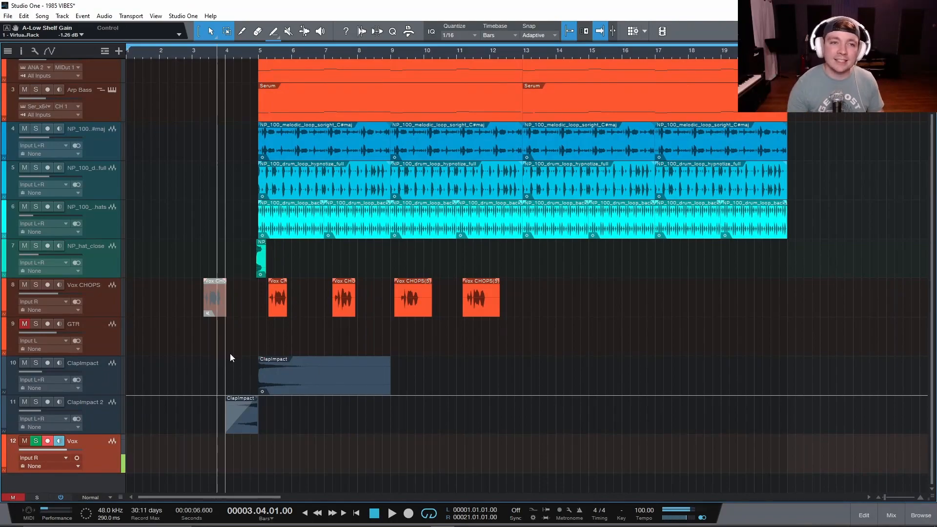
# Move the play position near bar 5, briefly showing and hiding the mixing console
pyautogui.click(390, 513)
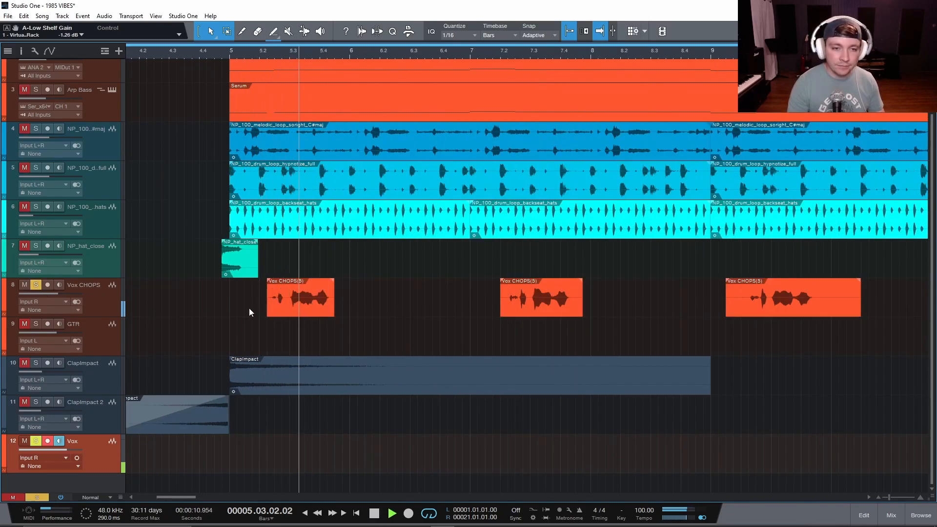
pyautogui.click(892, 515)
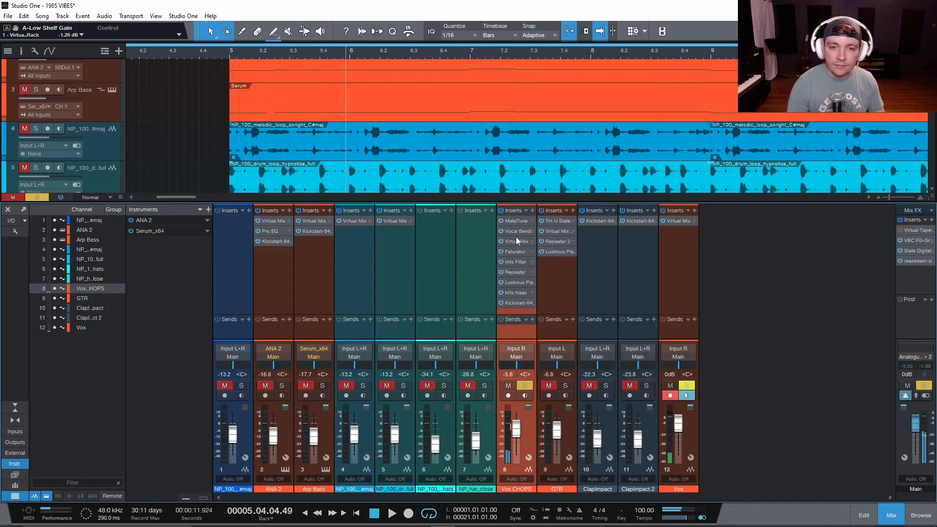
pyautogui.click(890, 514)
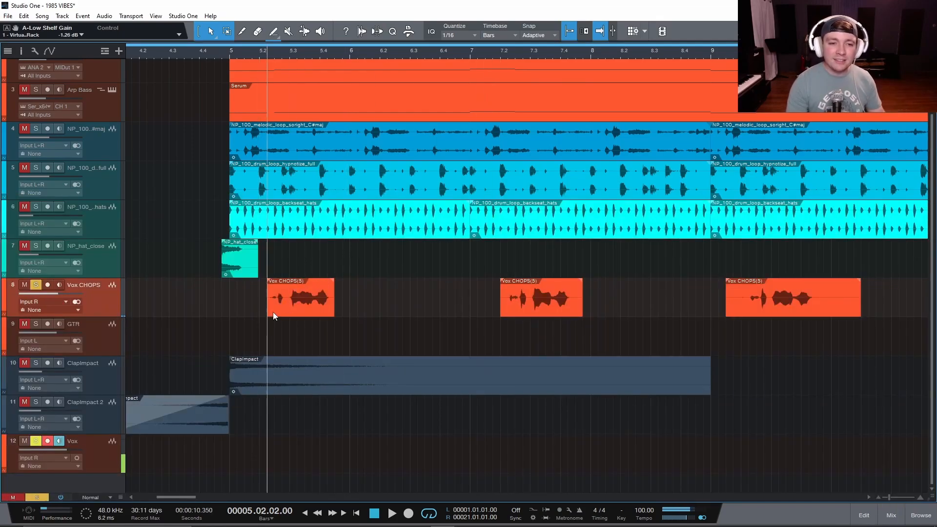
# Jump playback to several points beside the vocal chops, ending back near bar 5
pyautogui.click(891, 515)
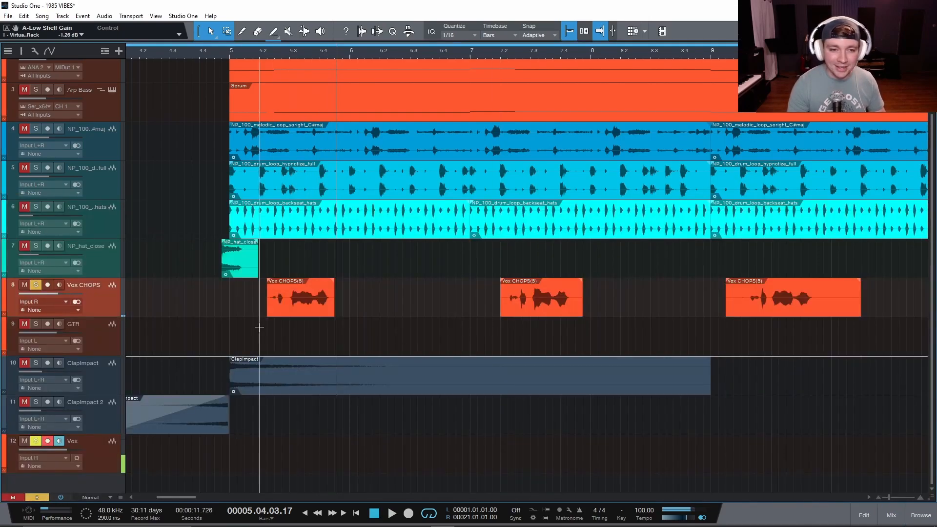
pyautogui.click(390, 512)
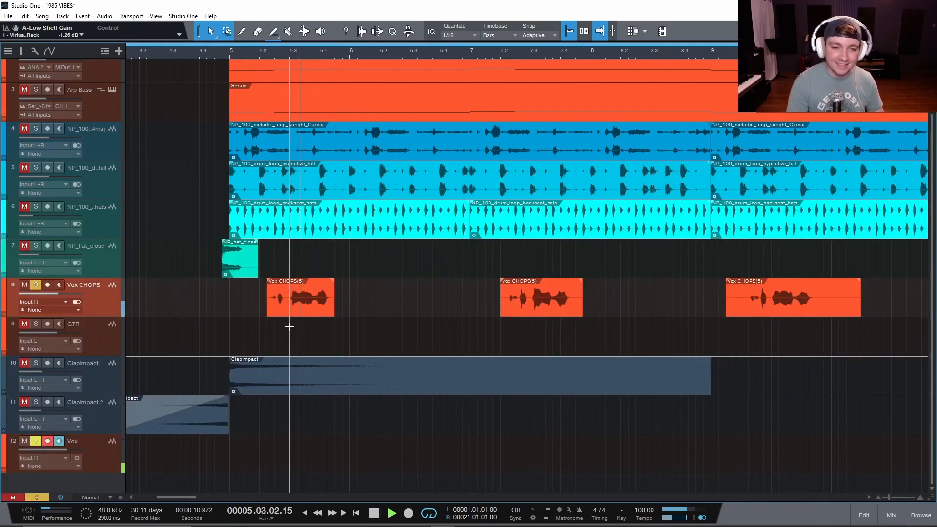
pyautogui.click(390, 512)
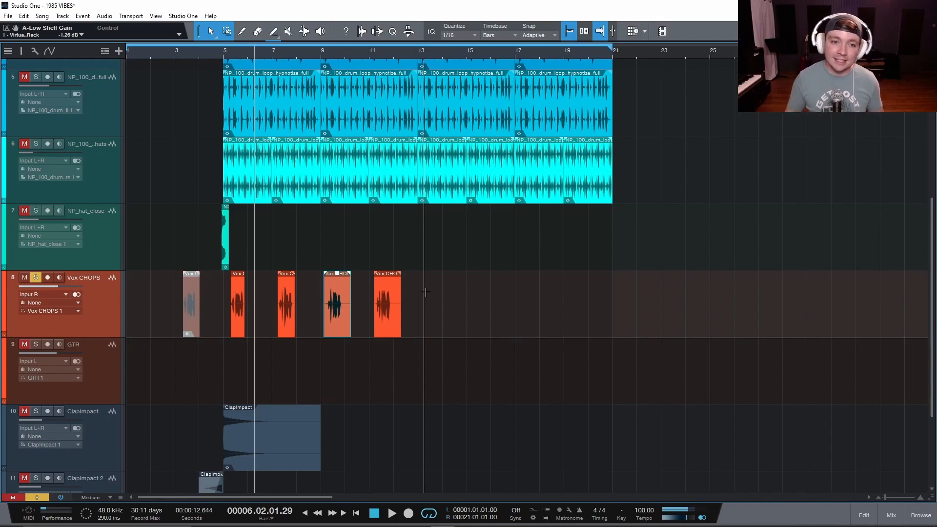
# Bring up the Studio One application menu holding the program options
pyautogui.click(183, 15)
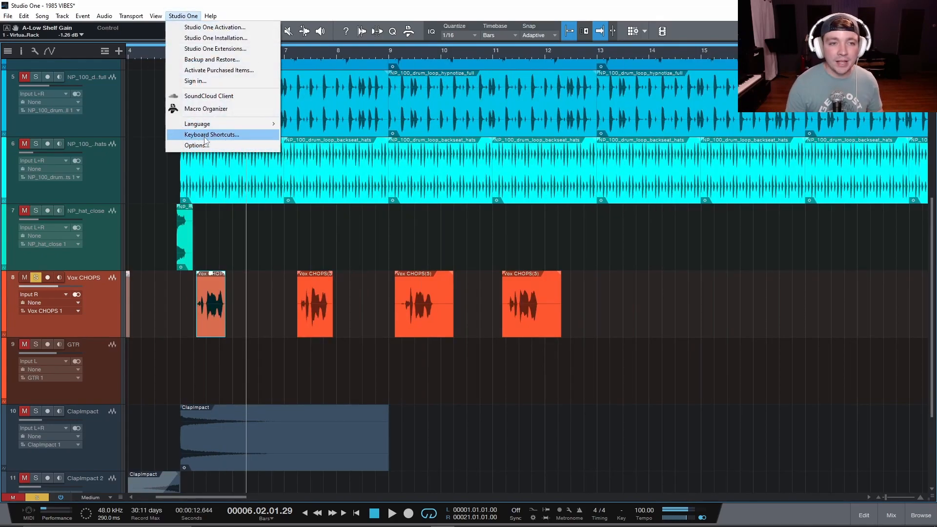
# In Options > Keyboard Shortcuts, search 'zoom' and show Zoom to Selection's Shift+Z shortcut
pyautogui.click(197, 146)
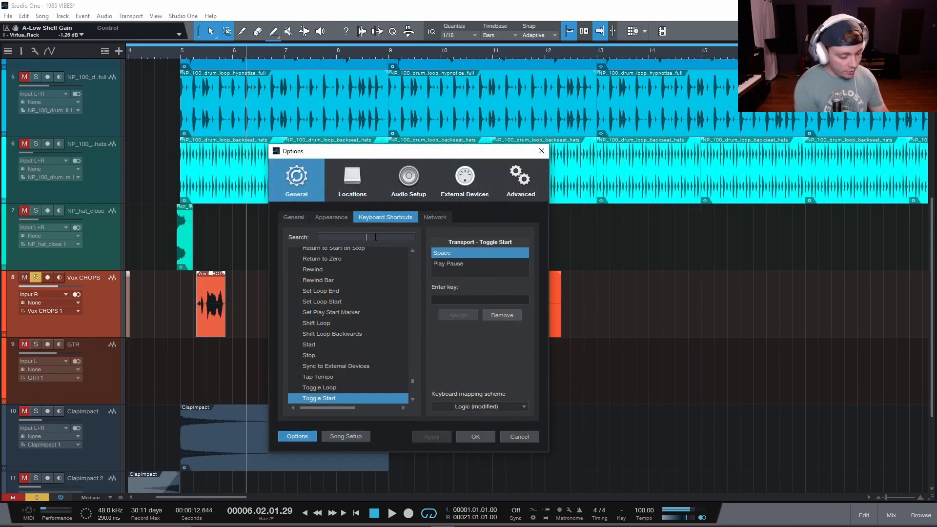
pyautogui.write('zoom')
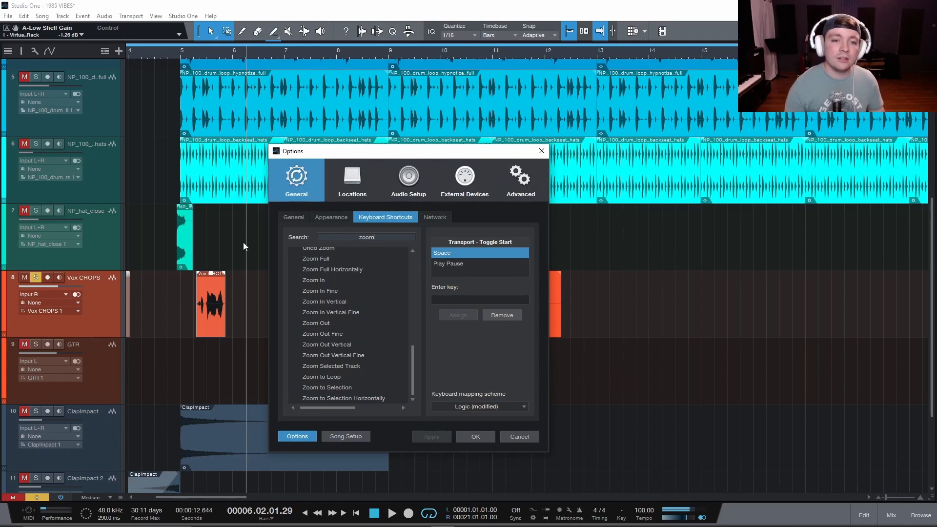
pyautogui.scroll(3)
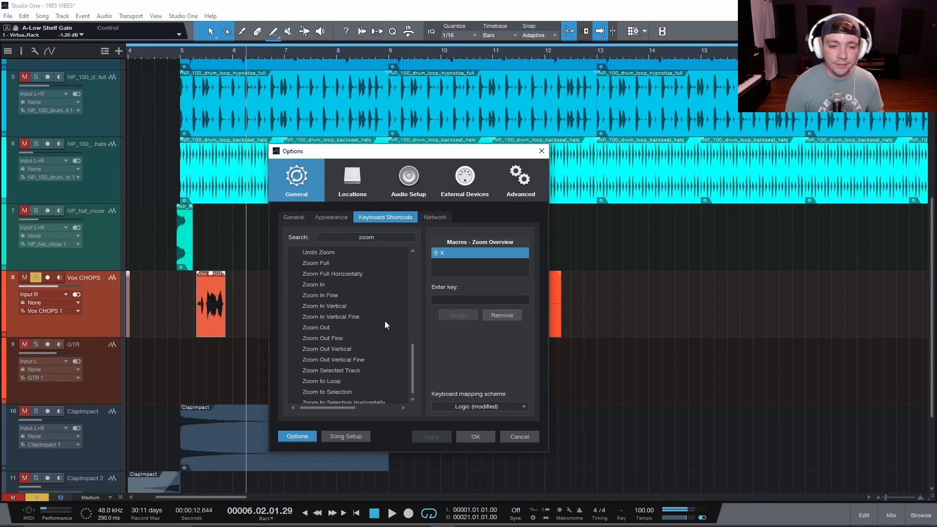
pyautogui.click(327, 392)
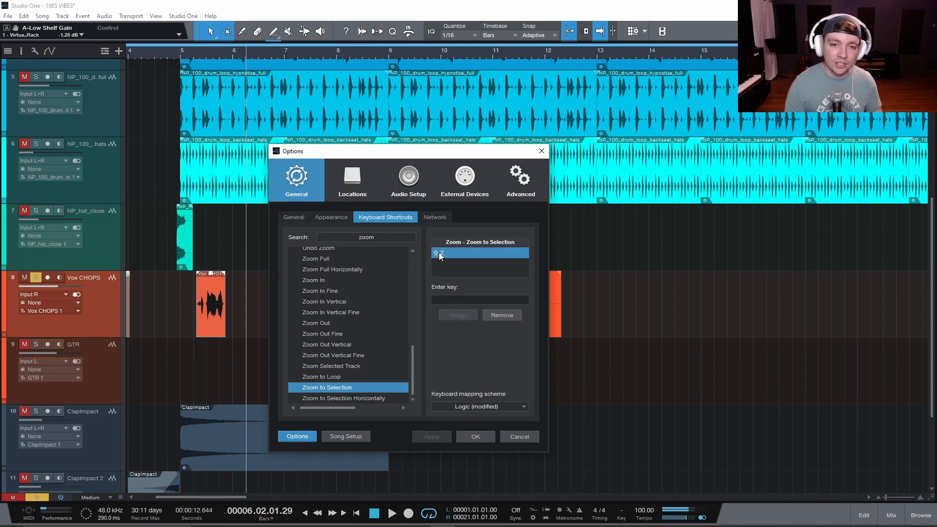
pyautogui.click(478, 299)
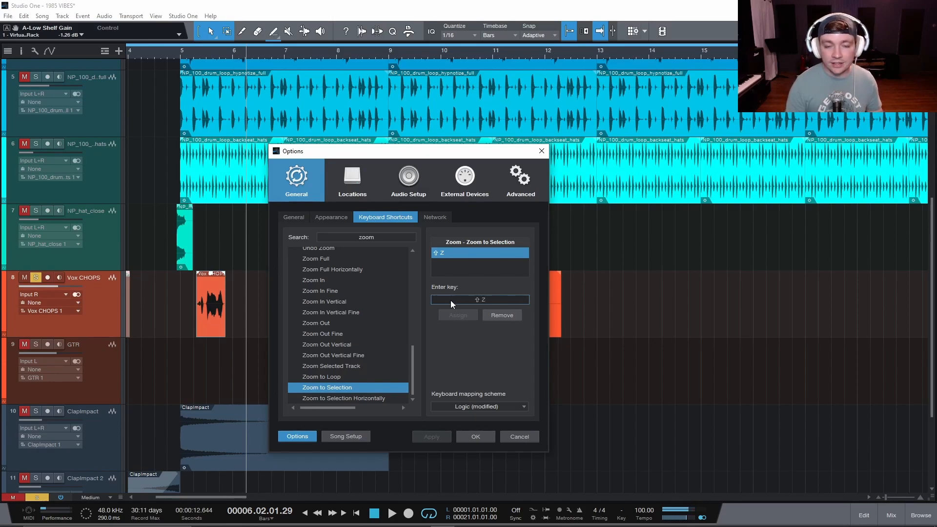
pyautogui.moveTo(341, 345)
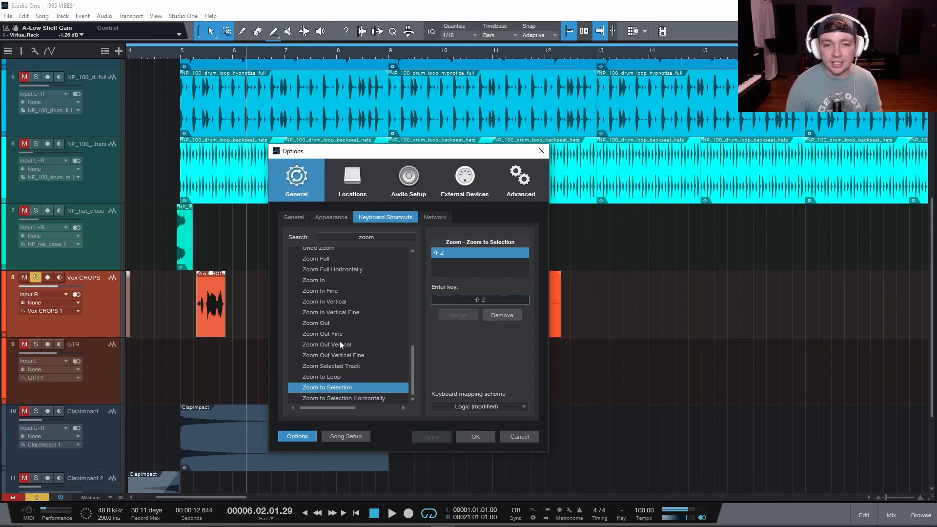
# Check the Zoom Overview macro's Shift+X shortcut and close the options with OK
pyautogui.scroll(3)
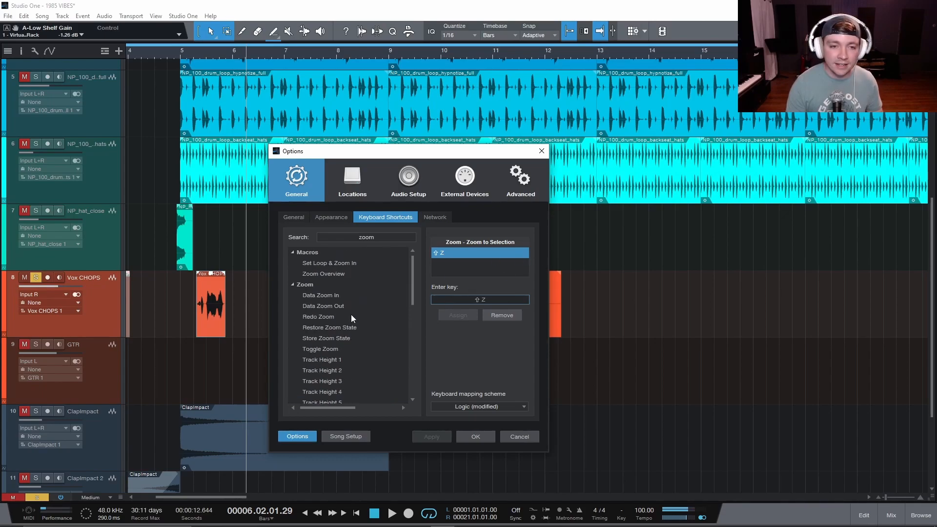
pyautogui.click(323, 273)
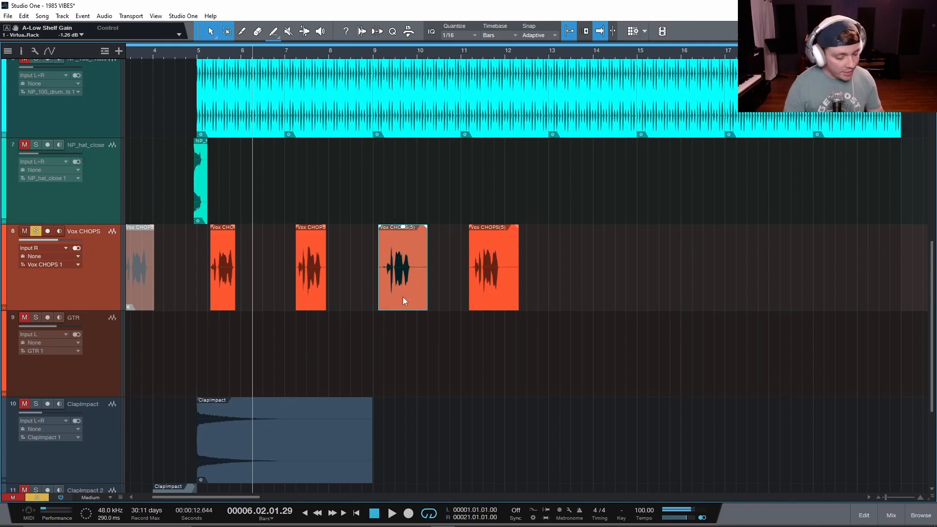
# Zoom to the selected vocal chop with Shift+Z, back out with Shift+X, then deselect it
pyautogui.press('shift+z')
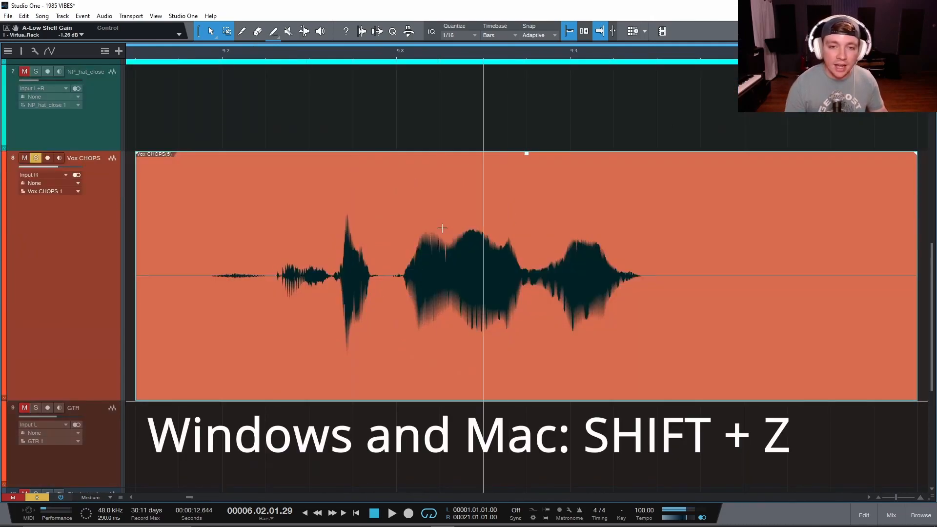
pyautogui.press('shift+x')
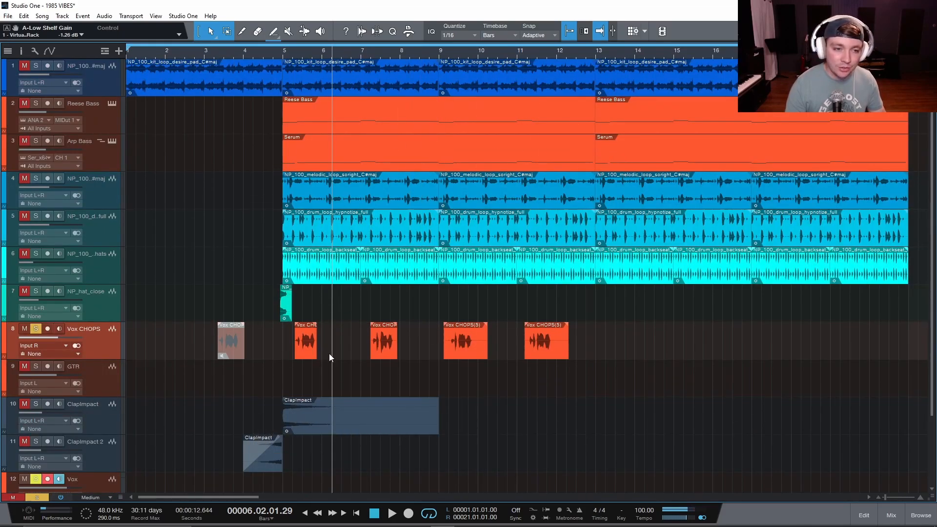
pyautogui.click(35, 216)
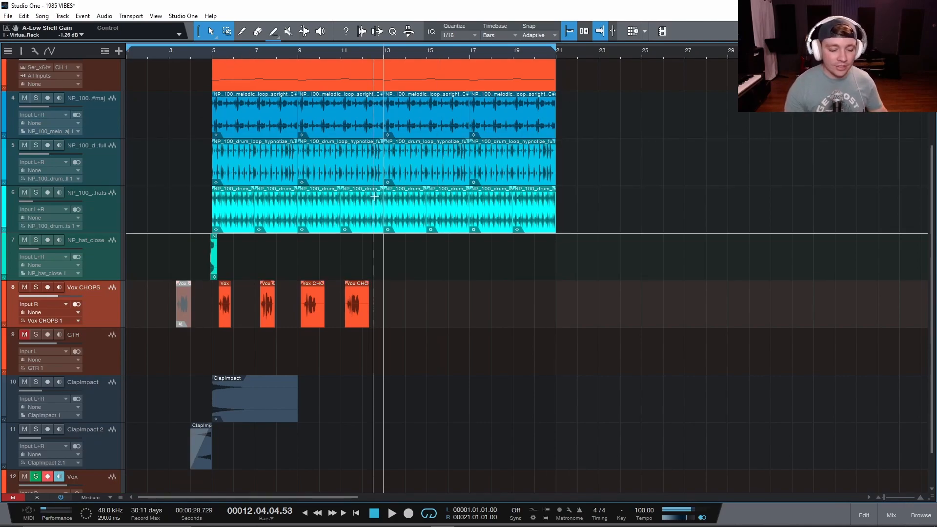
# Relocate the song position to around bar 6, bar 9 and finally bar 16 via empty space
pyautogui.click(301, 62)
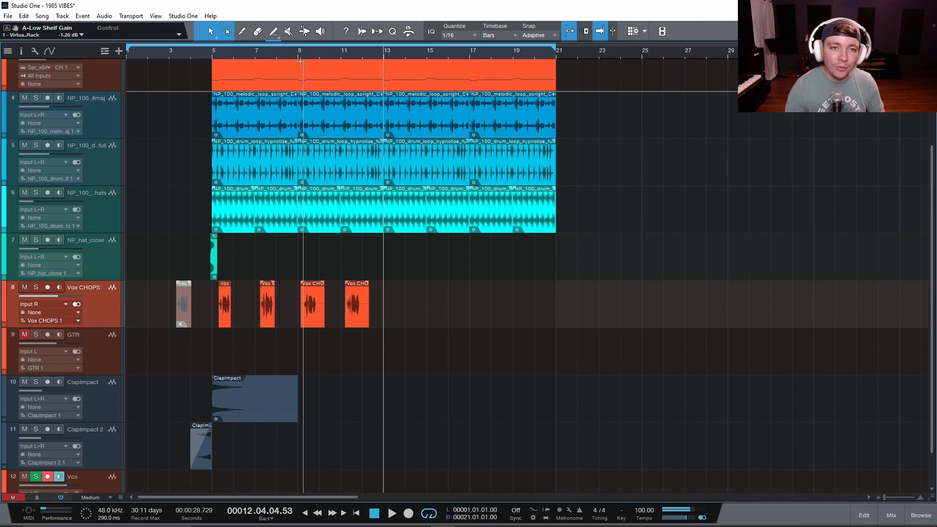
pyautogui.click(249, 58)
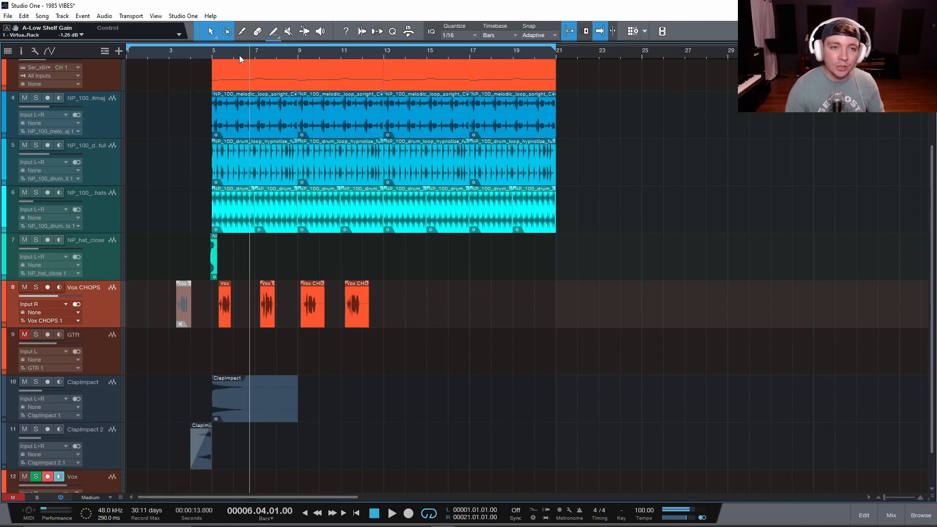
pyautogui.click(515, 408)
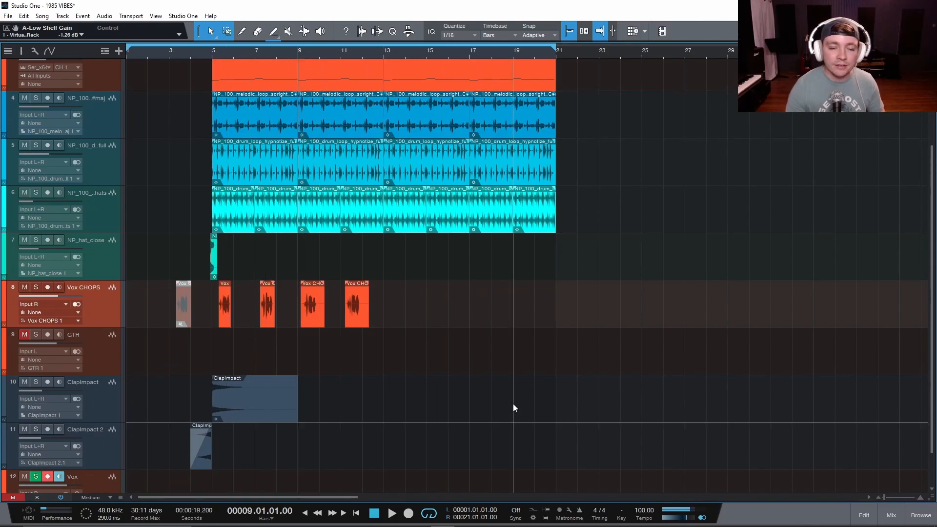
pyautogui.click(384, 51)
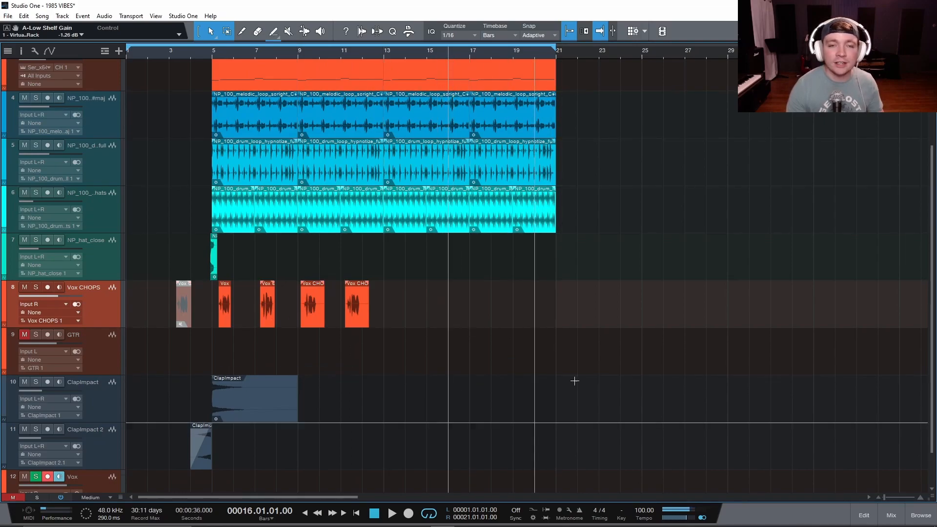
pyautogui.moveTo(566, 366)
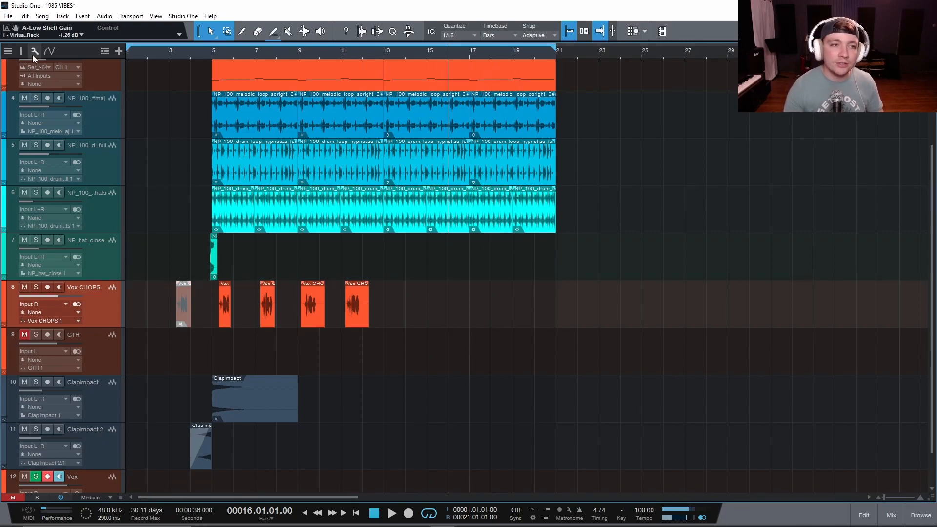
# Show the arrangement's wrench options with 'Locate when clicked in empty space' checked
pyautogui.click(33, 51)
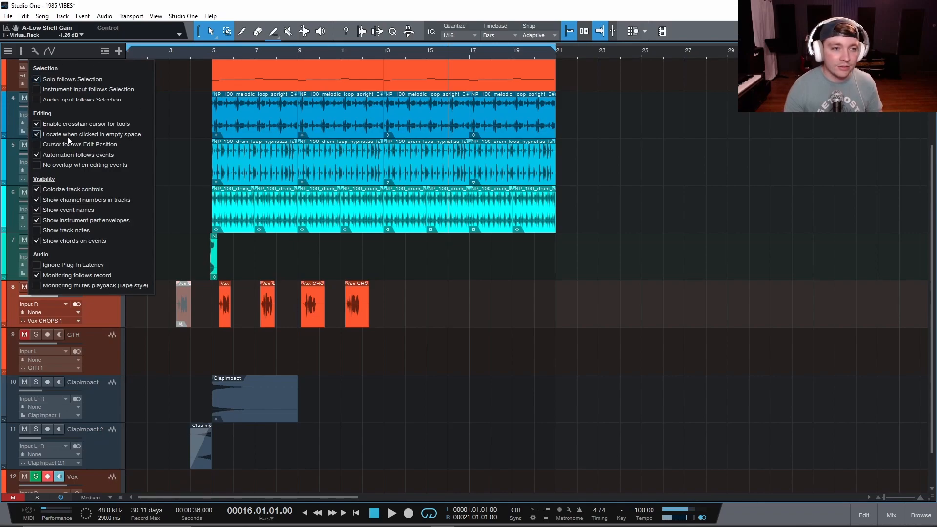
pyautogui.moveTo(126, 143)
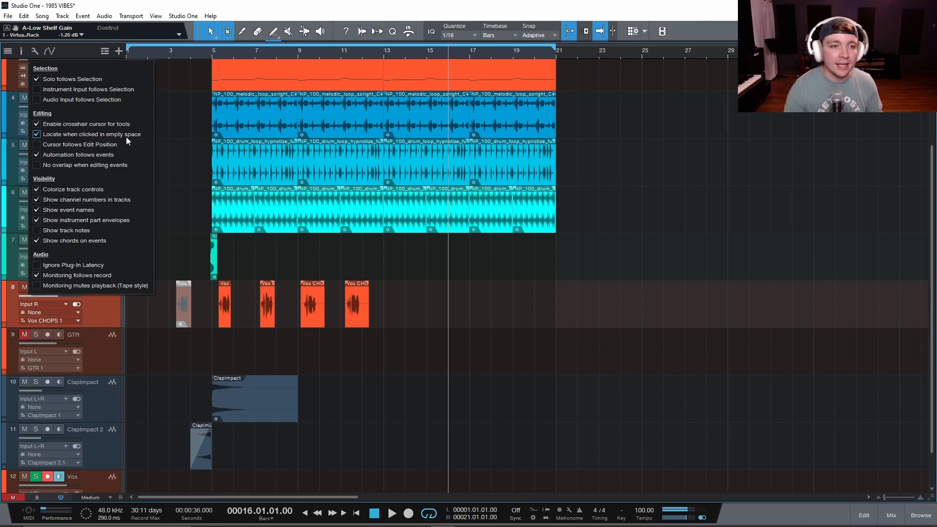
pyautogui.moveTo(35, 53)
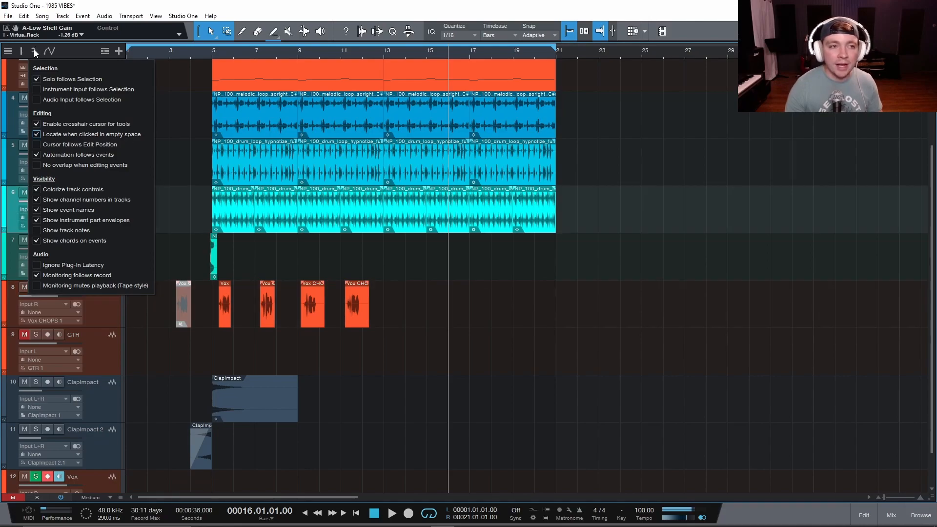